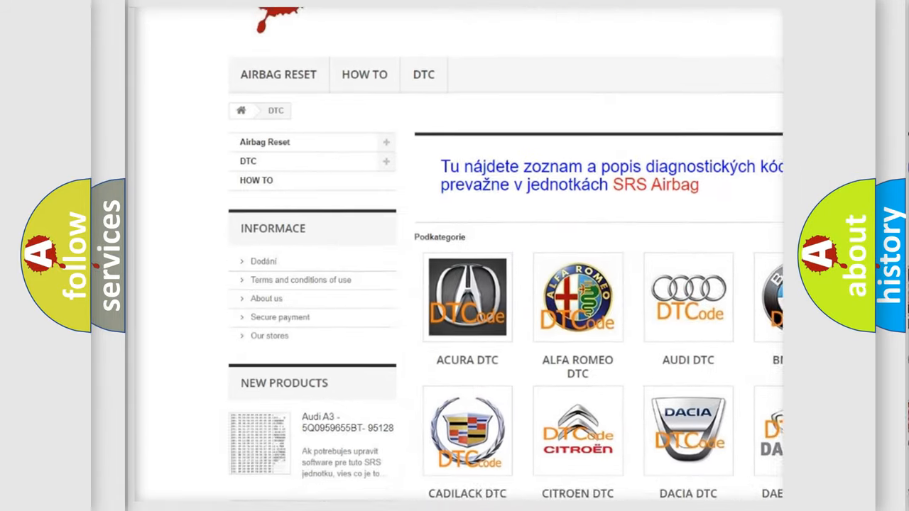
scroll(down, 3)
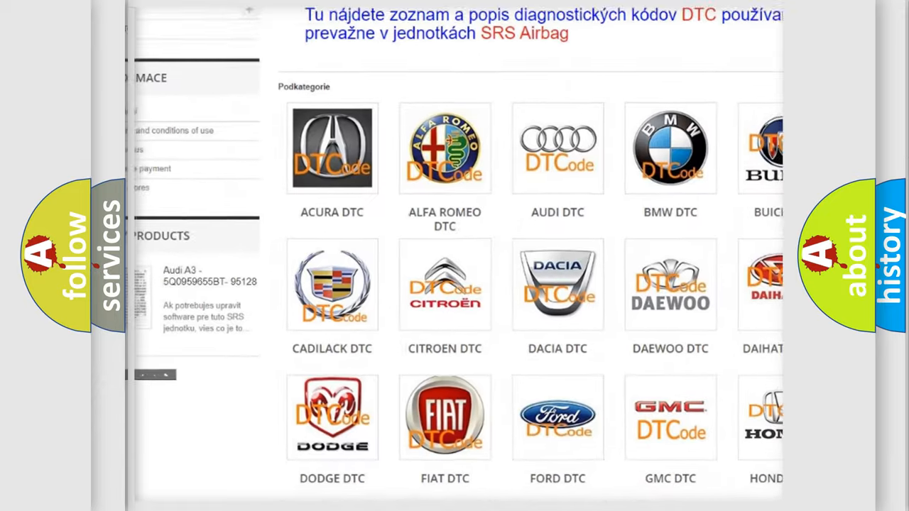